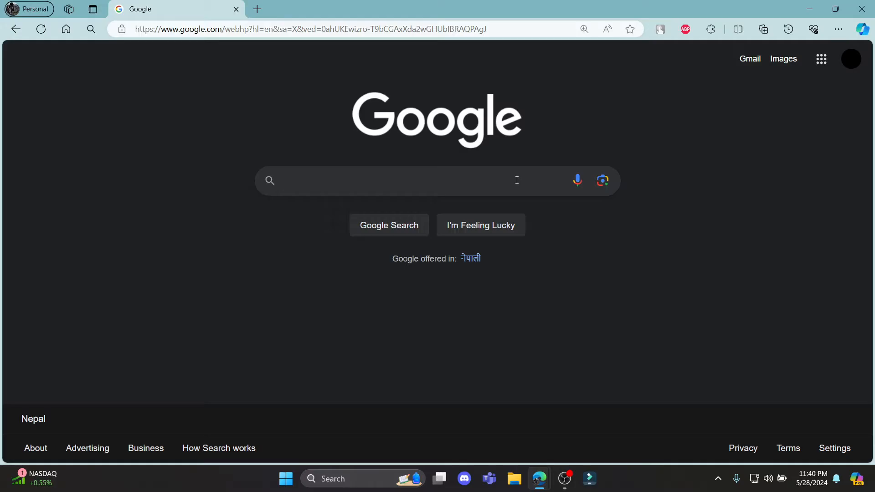
Search Google for 'crushon ai sign up' to reach the CrushOn.AI sign-in page
text(crushon ai sign up)
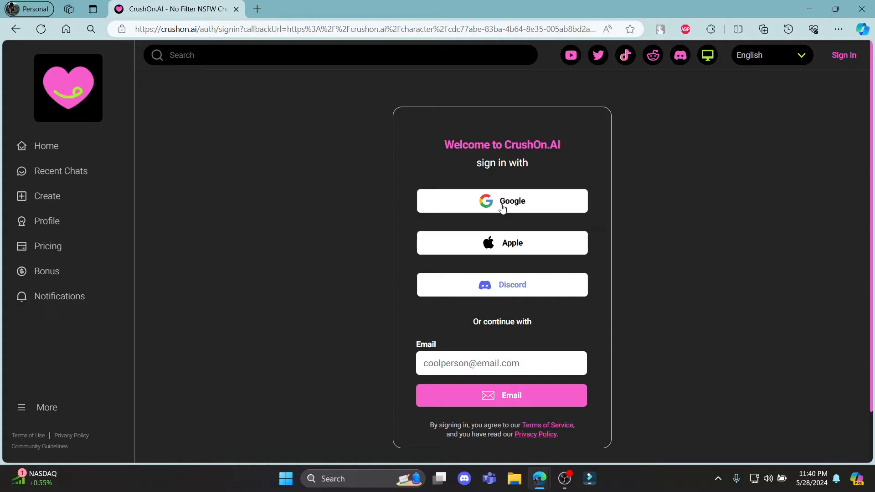
mouse_move(510, 289)
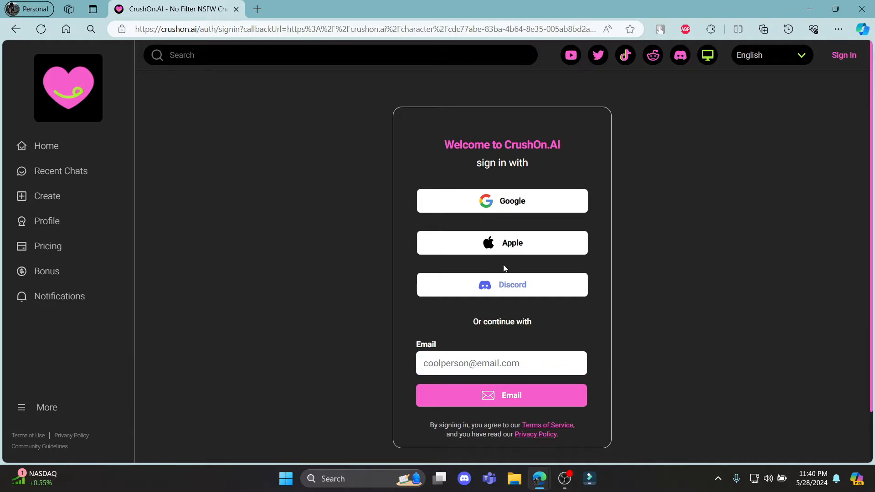
Choose Google sign-in on the CrushOn.AI sign-in page
click(511, 201)
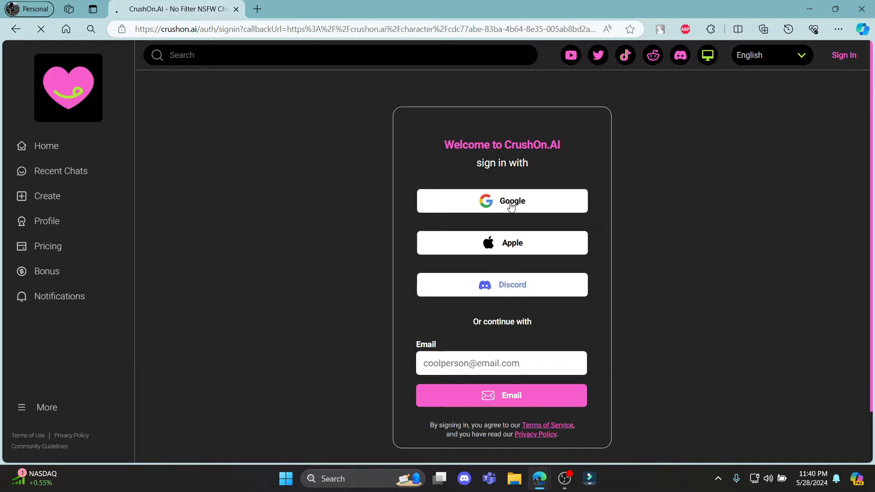
click(502, 201)
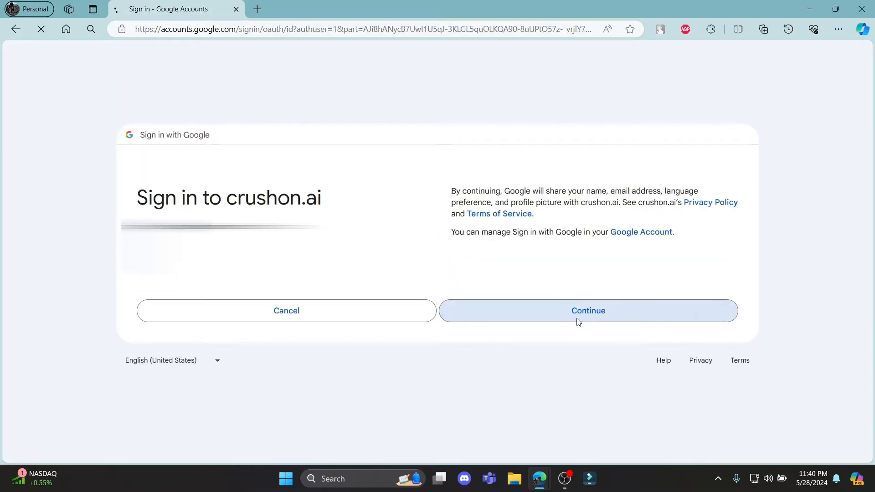
Approve sharing Google account details with crushon.ai to finish signing in
click(589, 310)
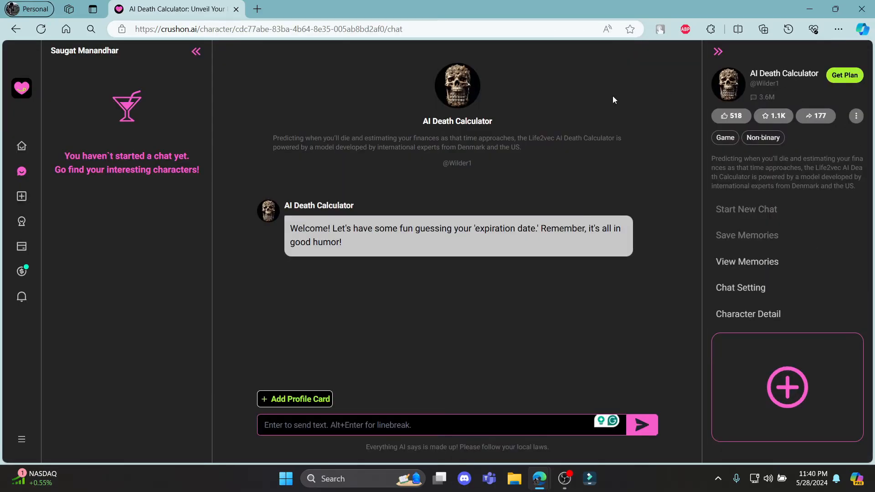
mouse_move(196, 52)
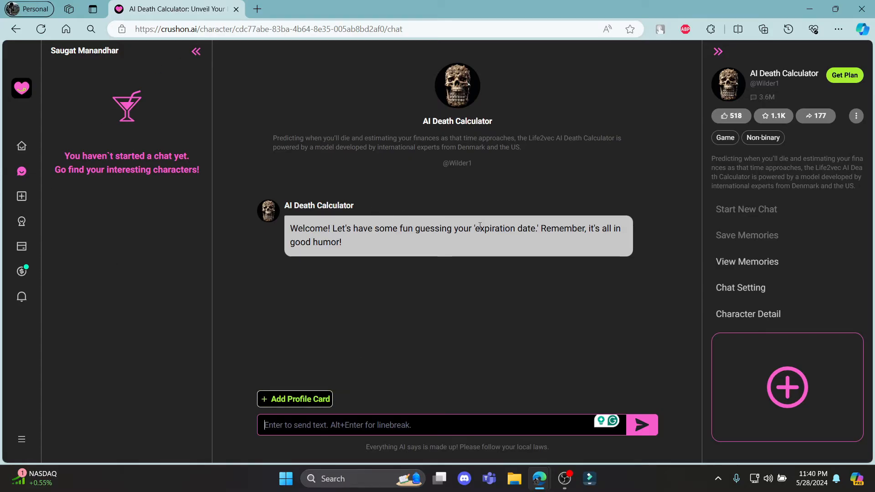
mouse_move(765, 85)
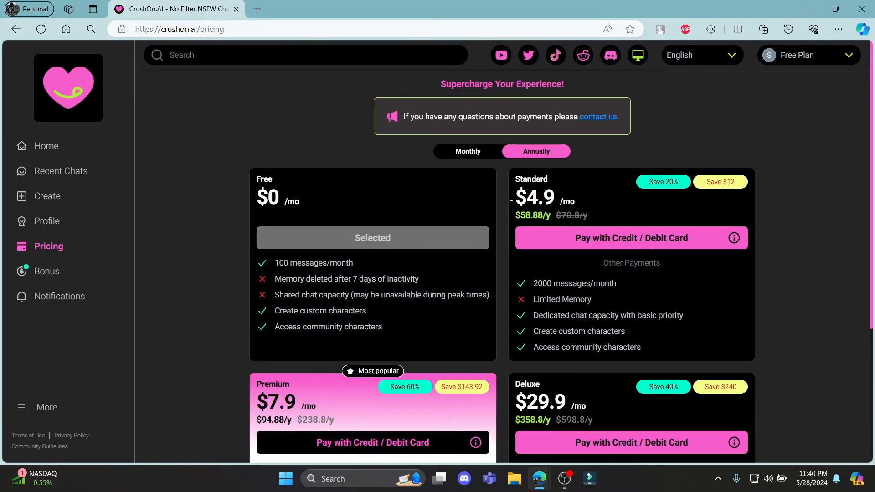
mouse_move(611, 226)
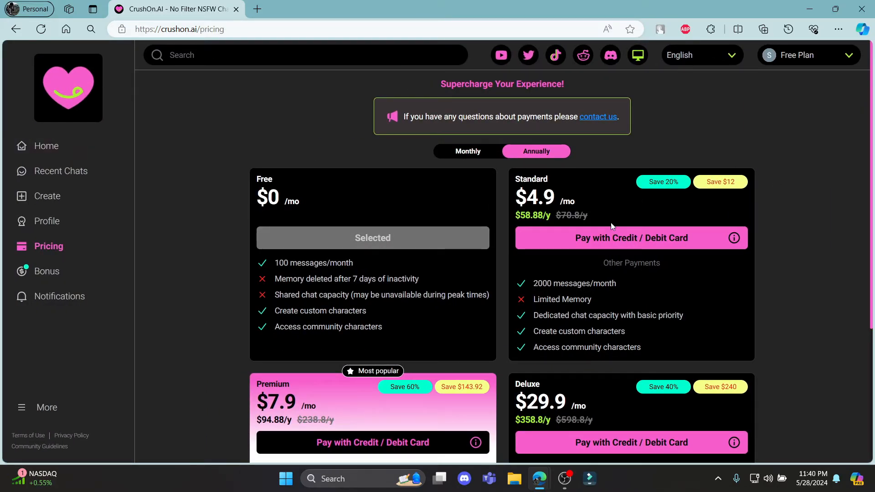
mouse_move(20, 155)
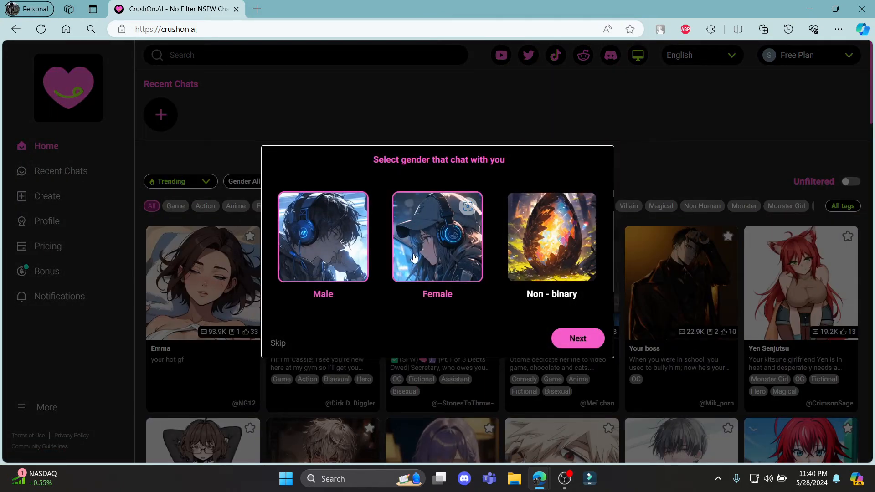
Pick Male, then confirm seven interest tags including Game, Action, Anime, Detective and Magical
click(323, 237)
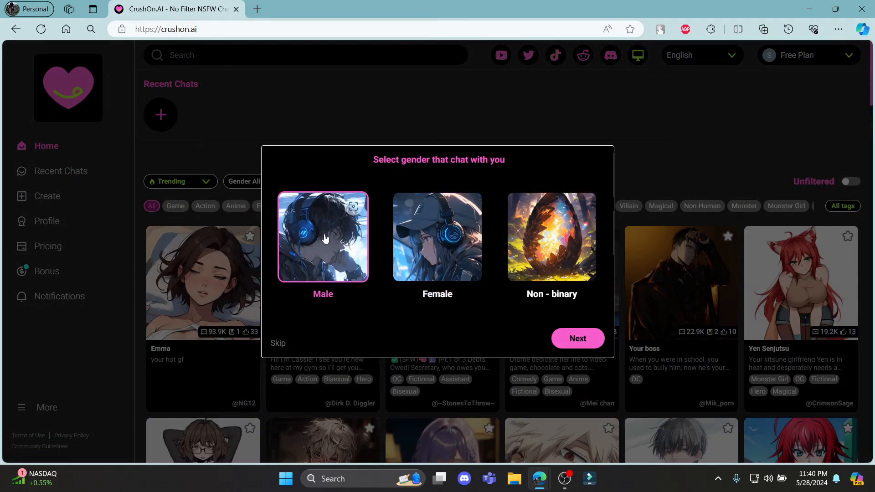
click(577, 338)
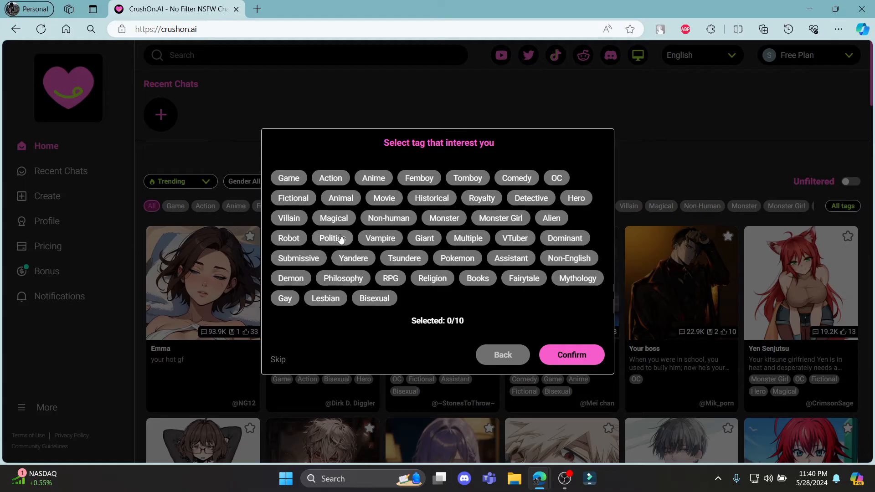
click(288, 178)
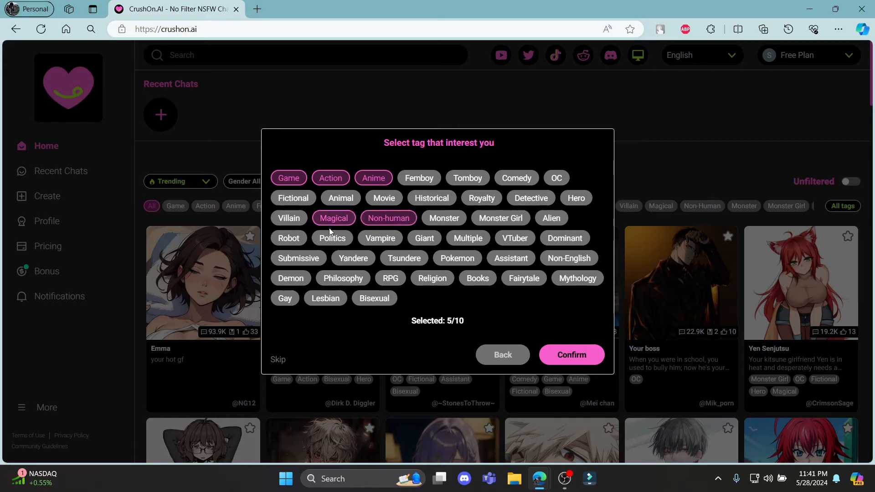
mouse_move(529, 181)
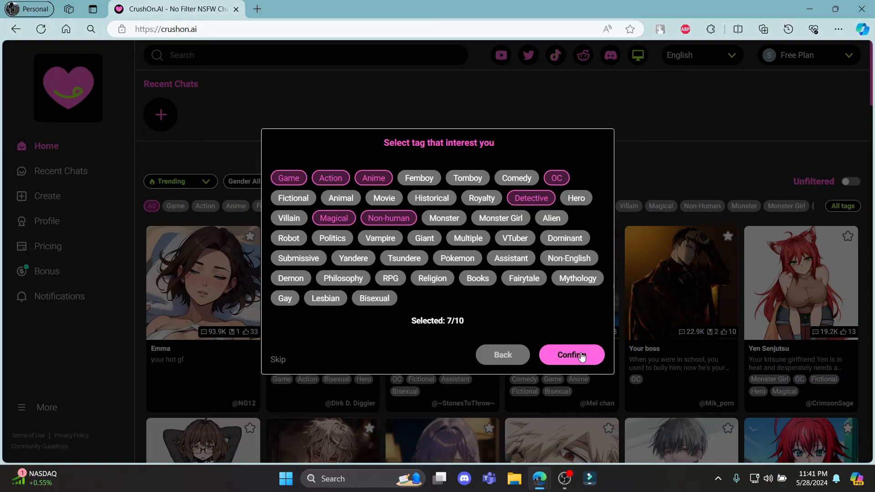
click(571, 354)
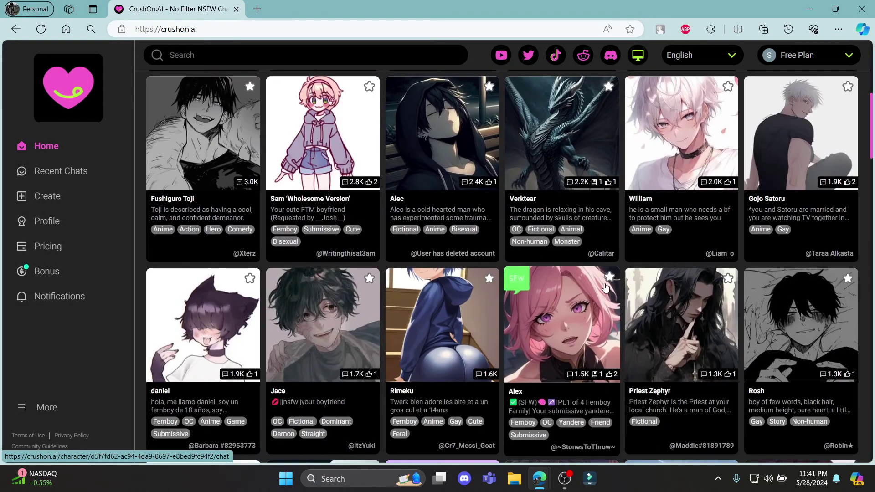
scroll(down, 3)
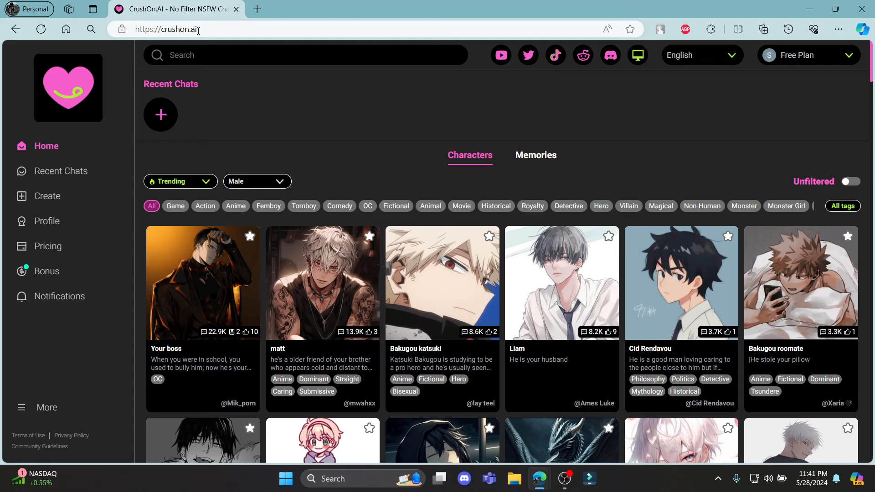
click(173, 29)
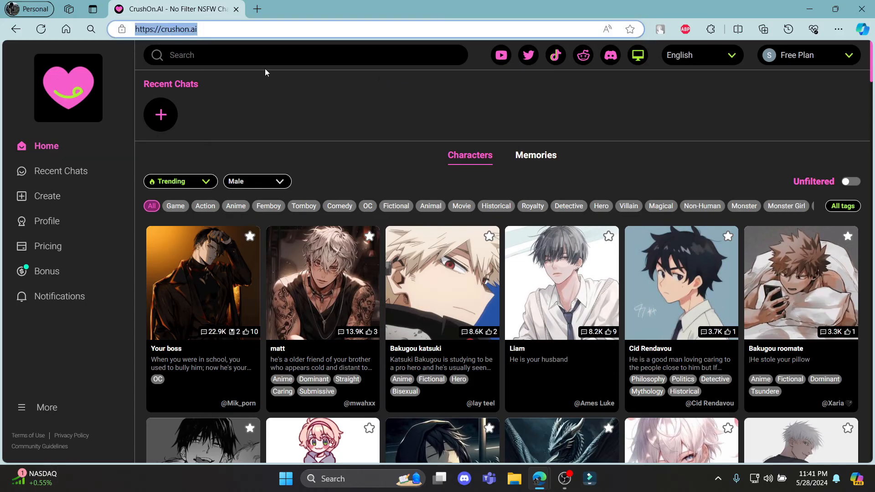
scroll(down, 3)
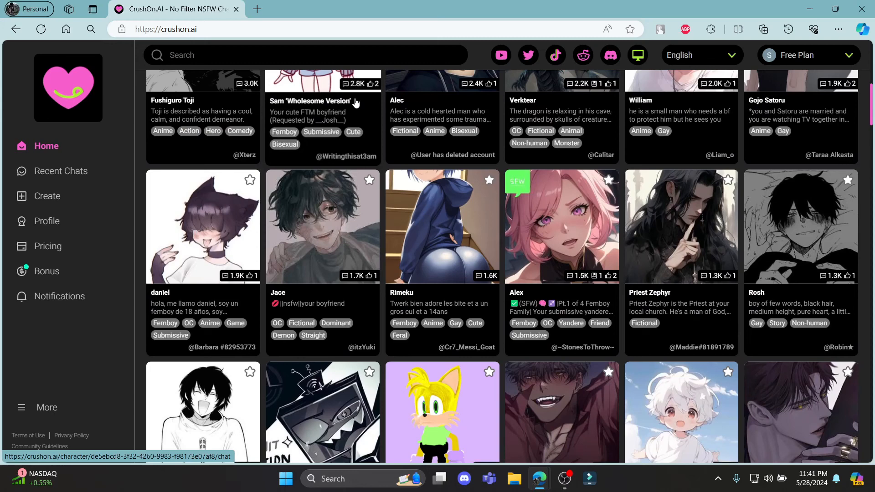
Open the Alex character card and scroll through its botanical-garden greeting
click(561, 226)
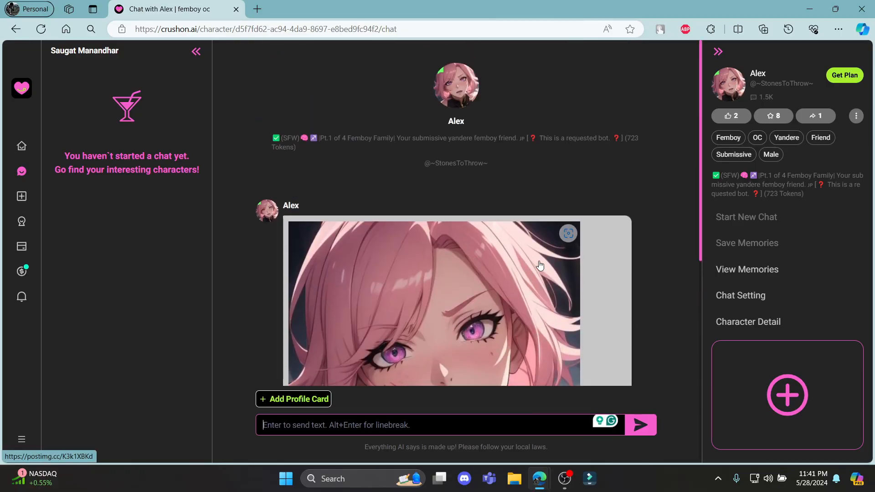
scroll(down, 3)
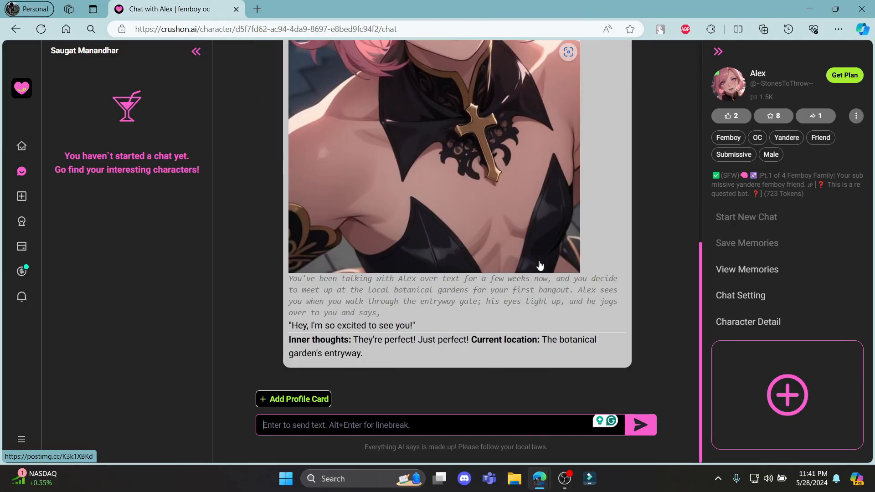